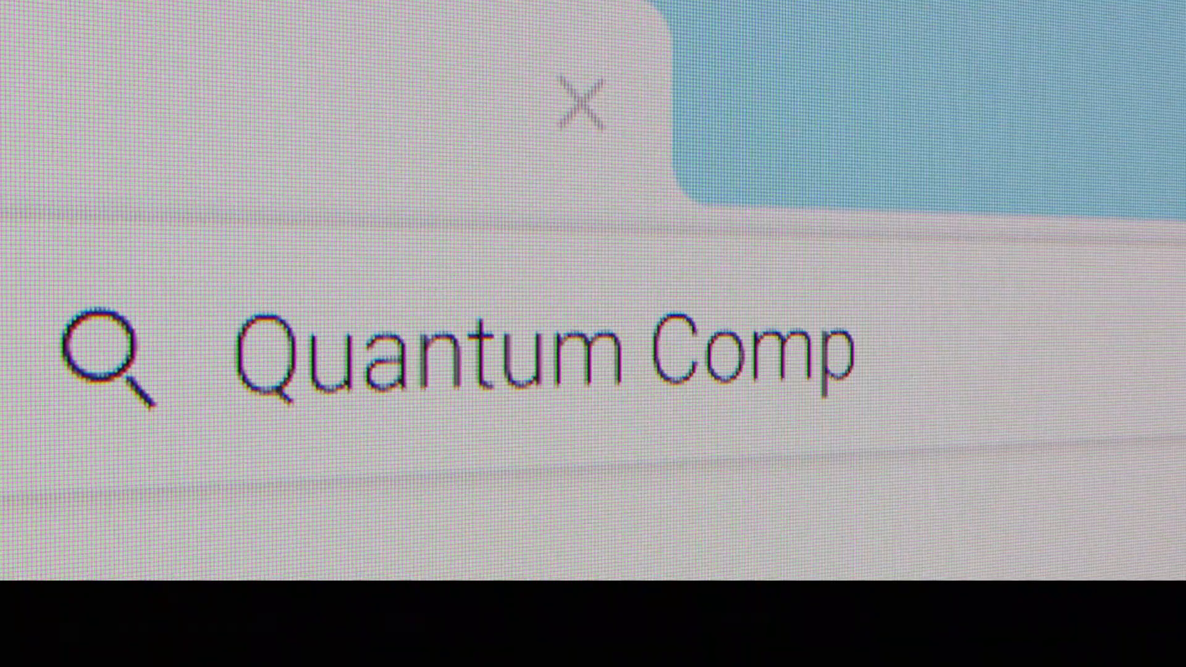
pyautogui.write('uting')
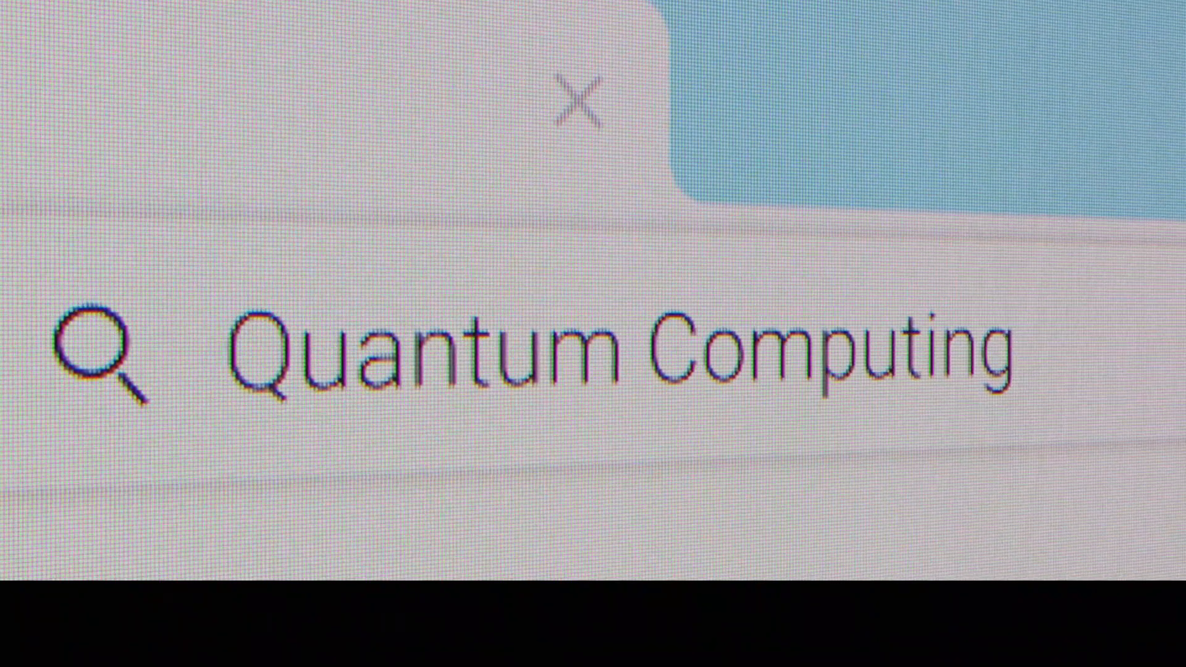